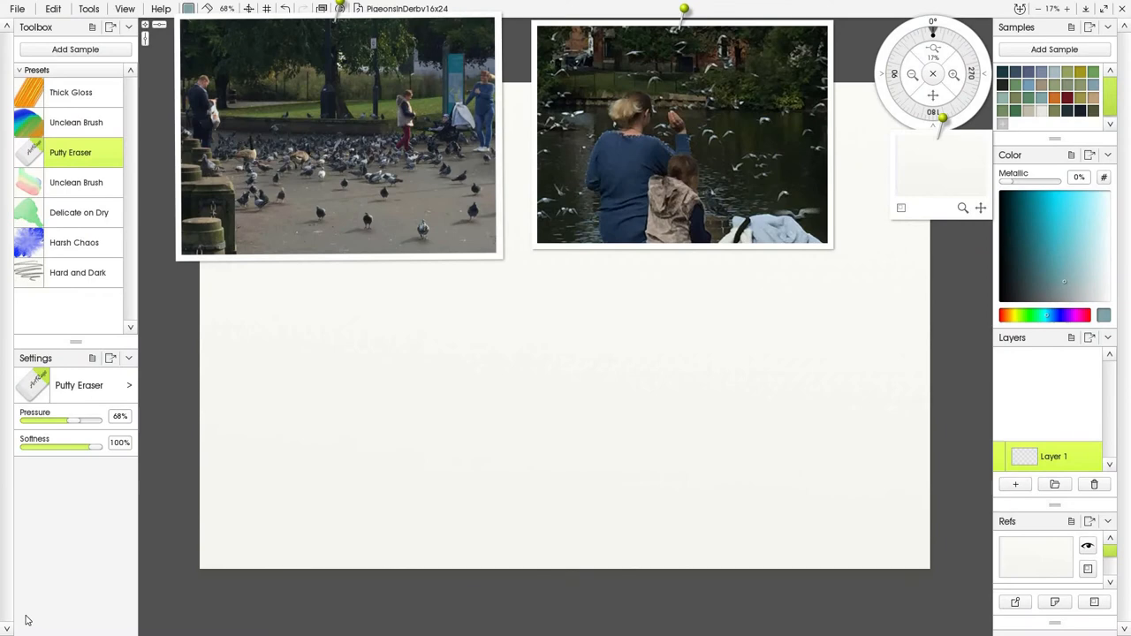
mouse_move(509, 92)
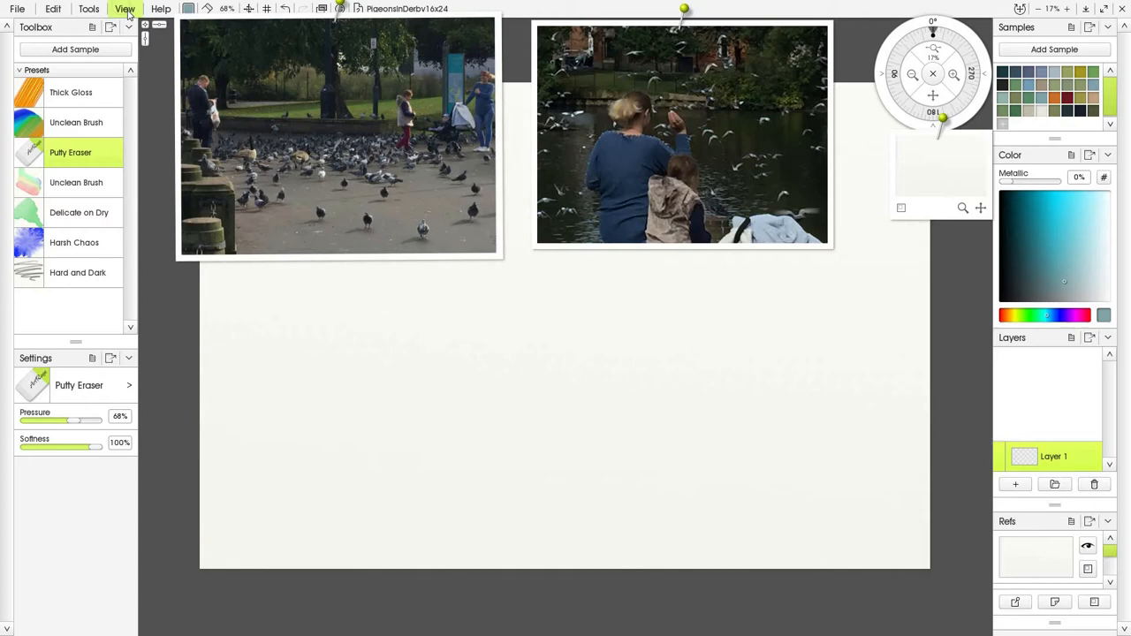
Pick a yellow-green hue in the Color picker, replacing the cyan paint colour.
click(123, 9)
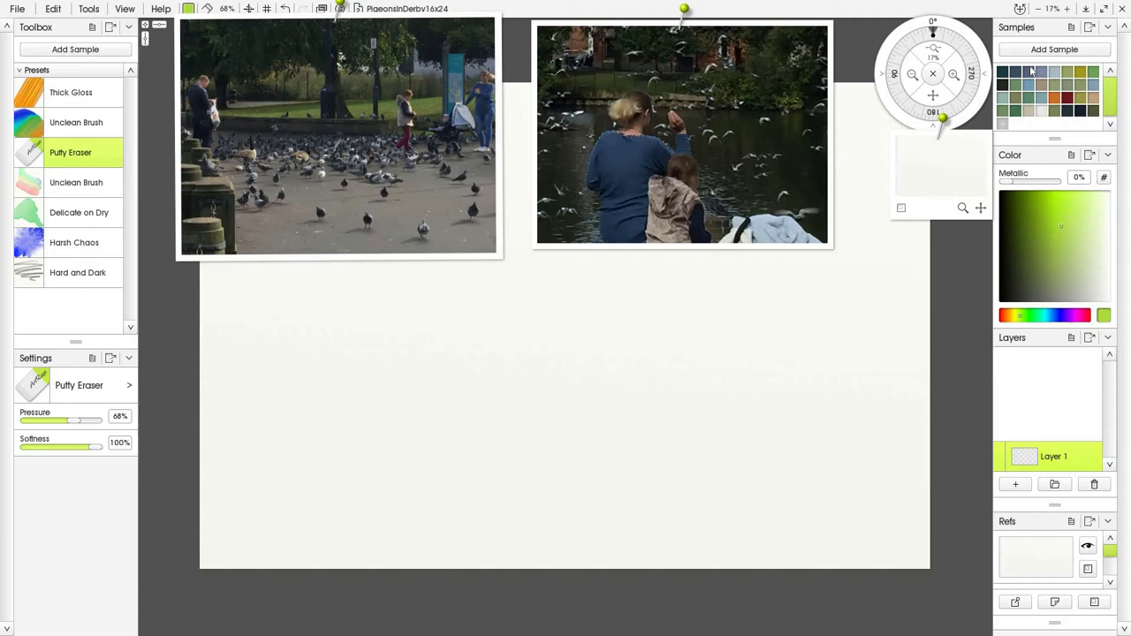
mouse_move(1053, 375)
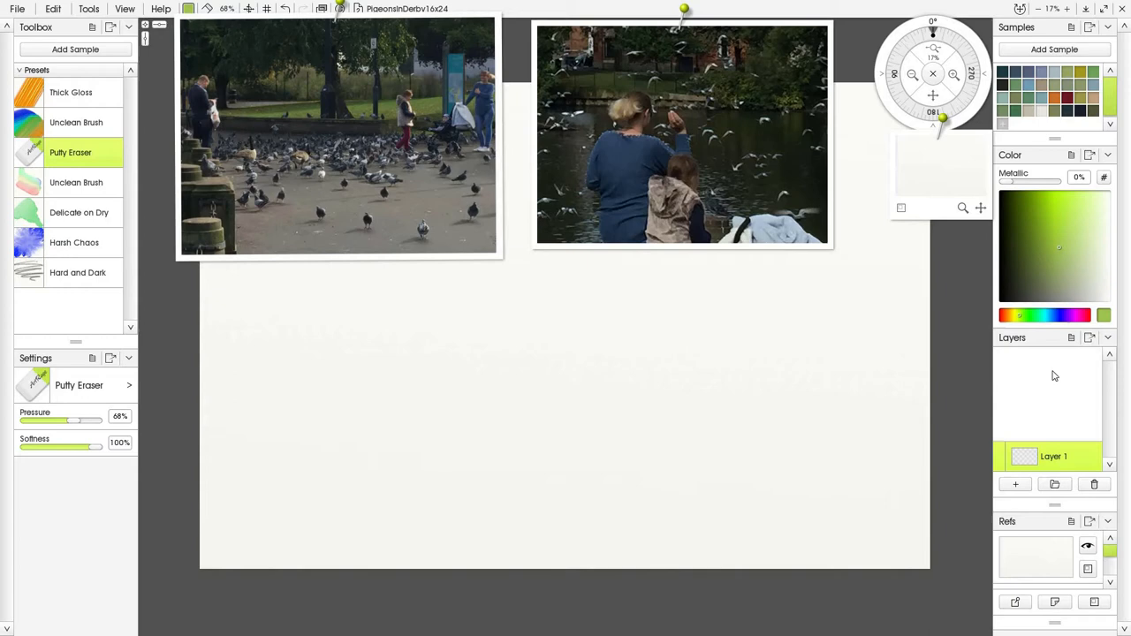
Paint broad thick yellow-green zigzag strokes across the lower canvas with Thick Gloss.
click(70, 92)
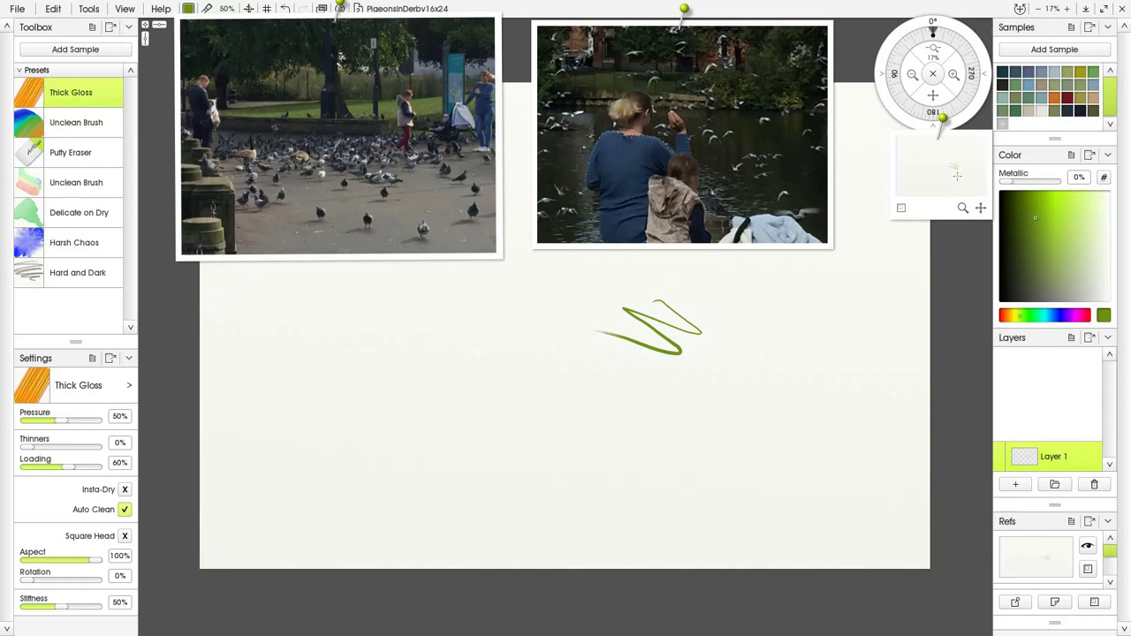
drag(618, 380, 756, 304)
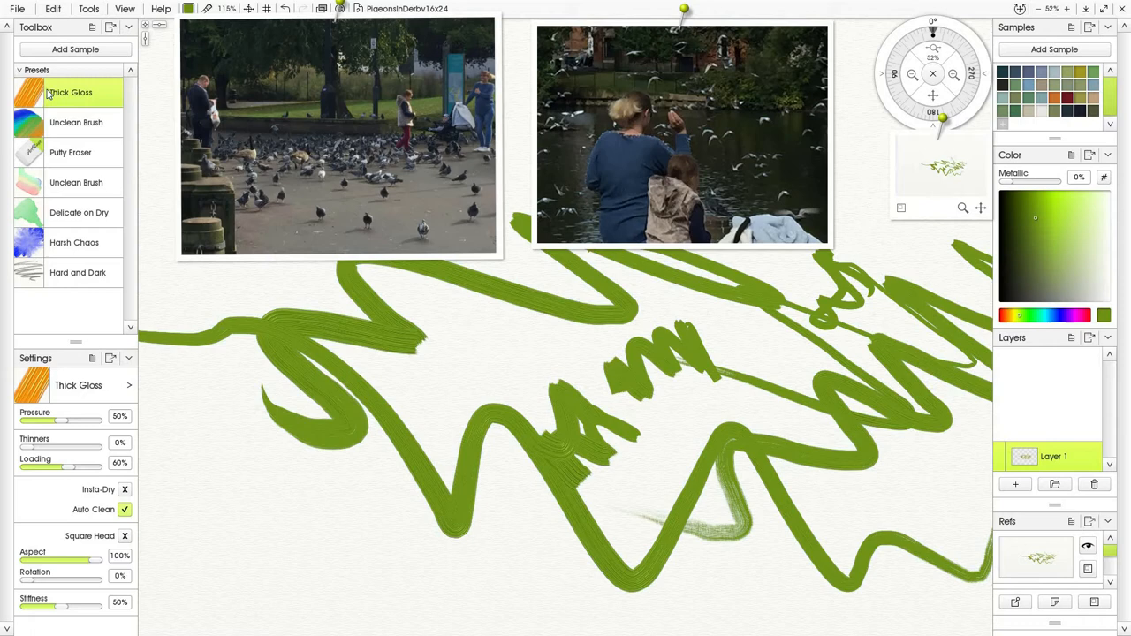
mouse_move(71, 167)
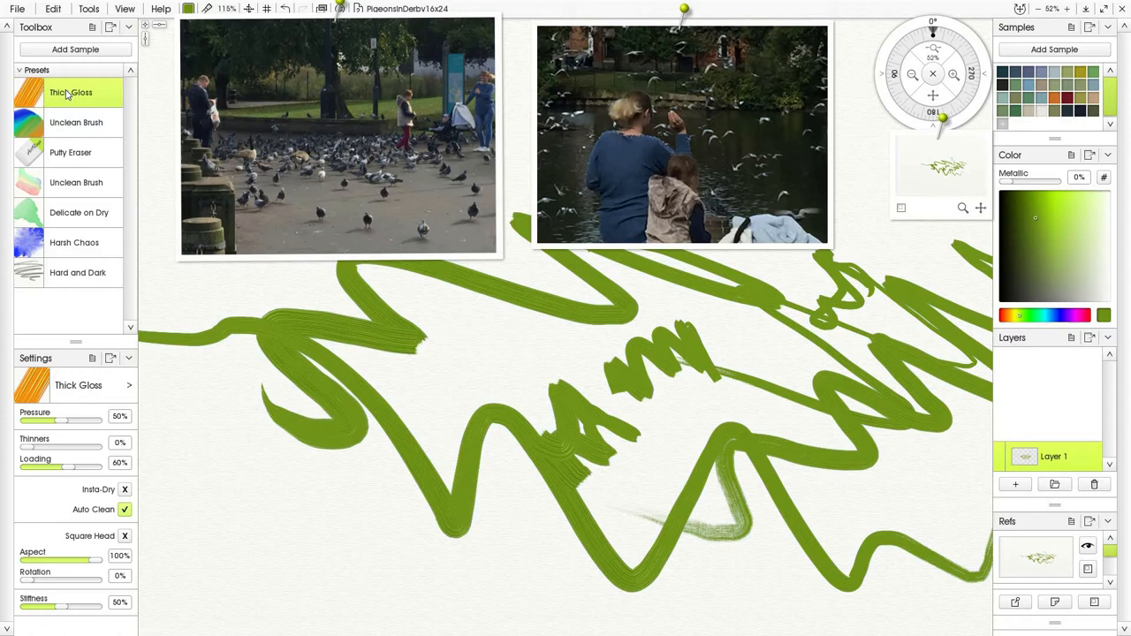
mouse_move(95, 318)
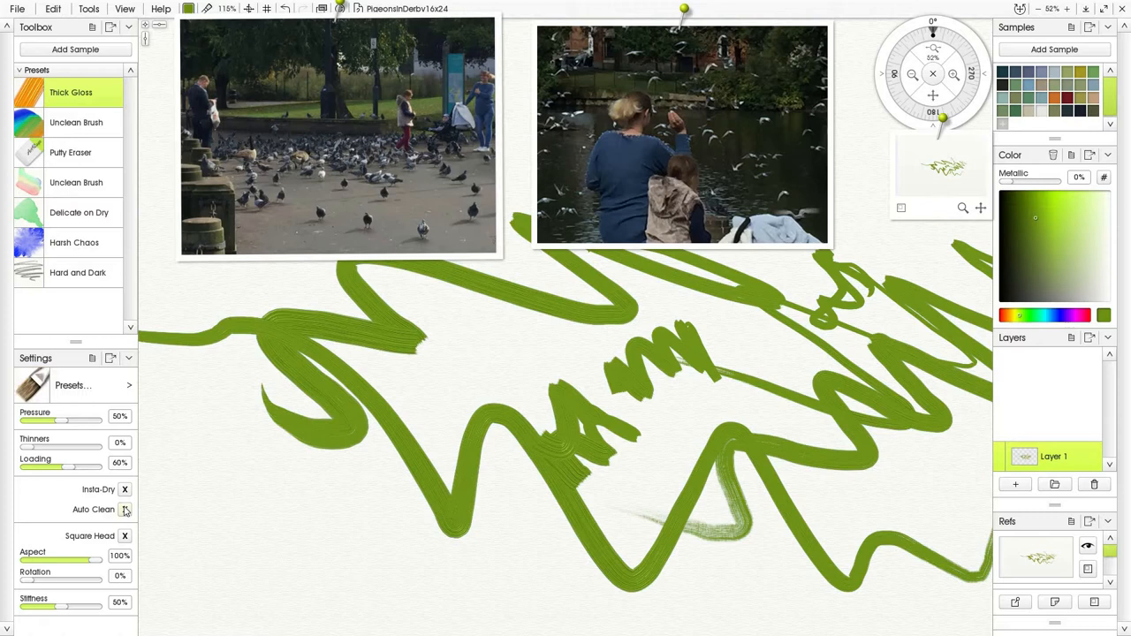
Scribble light blue Unclean Brush strokes over the green zigzags on the left.
click(76, 122)
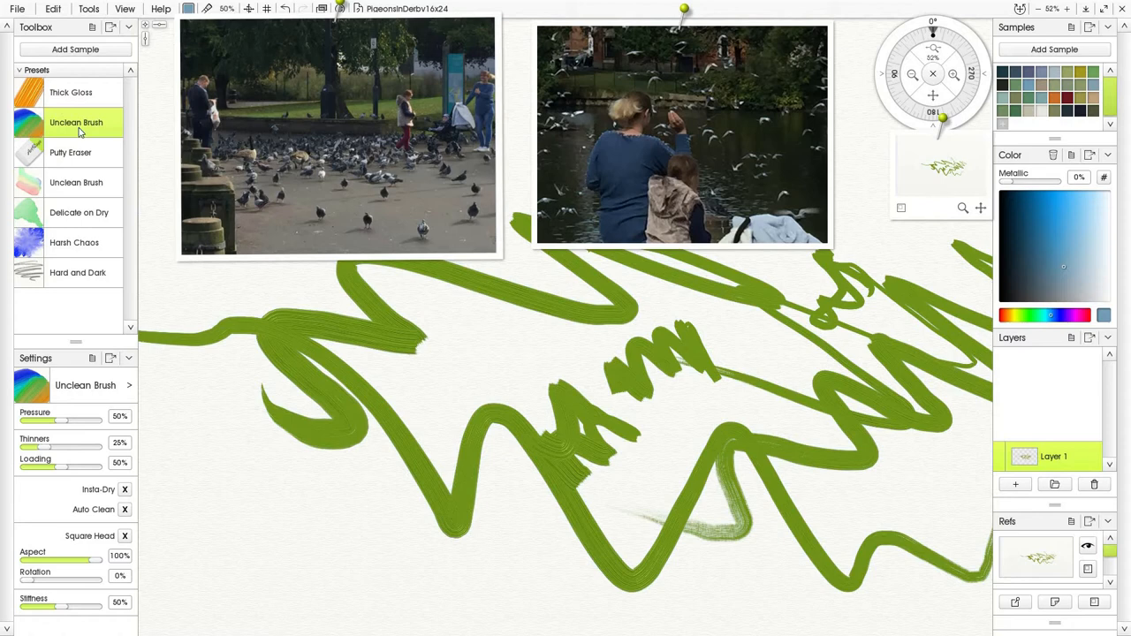
click(71, 91)
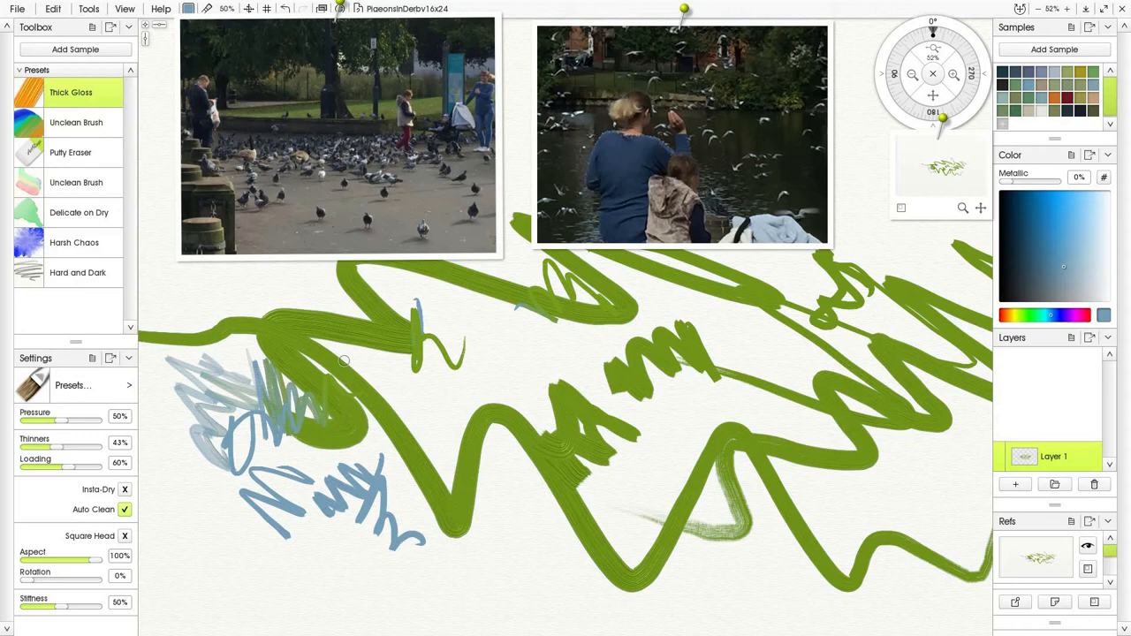
mouse_move(364, 164)
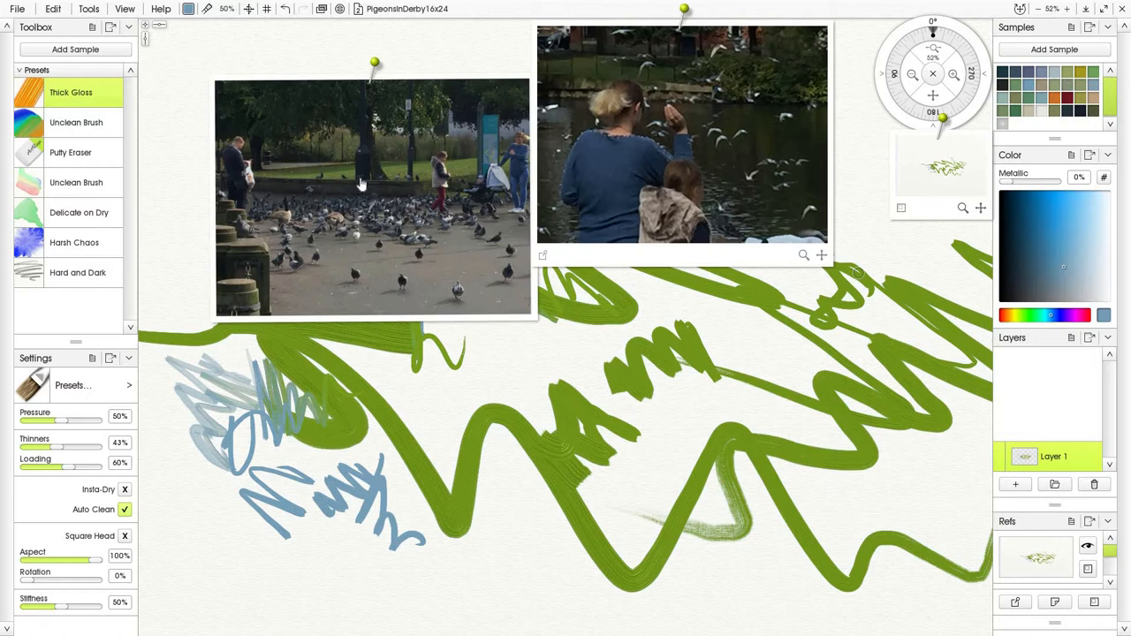
Move the pigeons reference photo so it overlaps the pond photo above the strokes.
drag(372, 195, 587, 244)
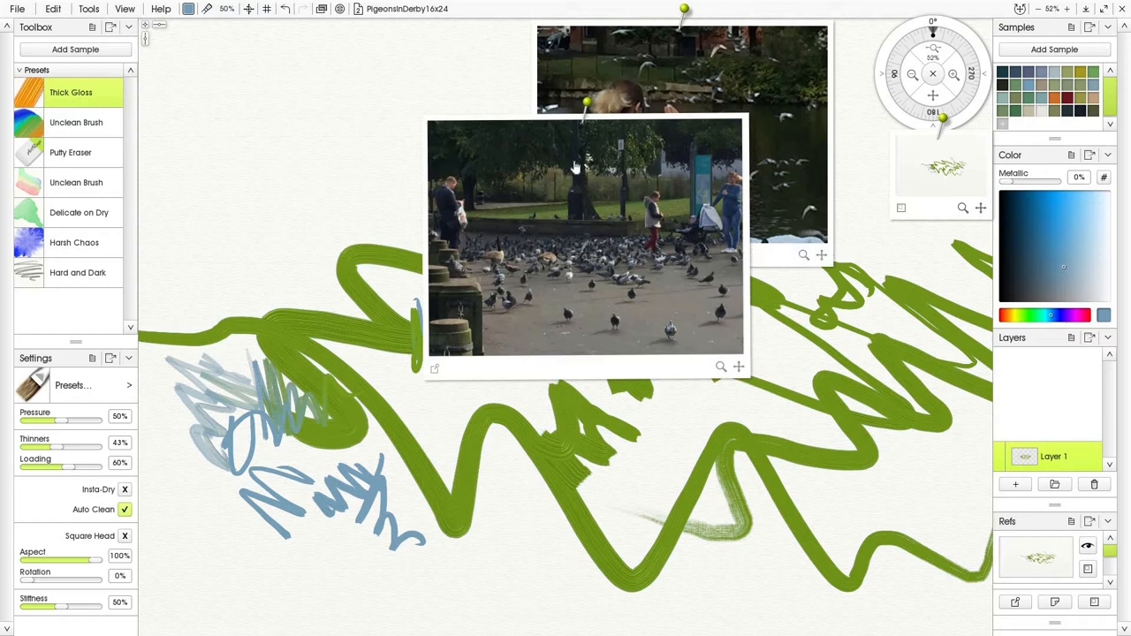
mouse_move(579, 134)
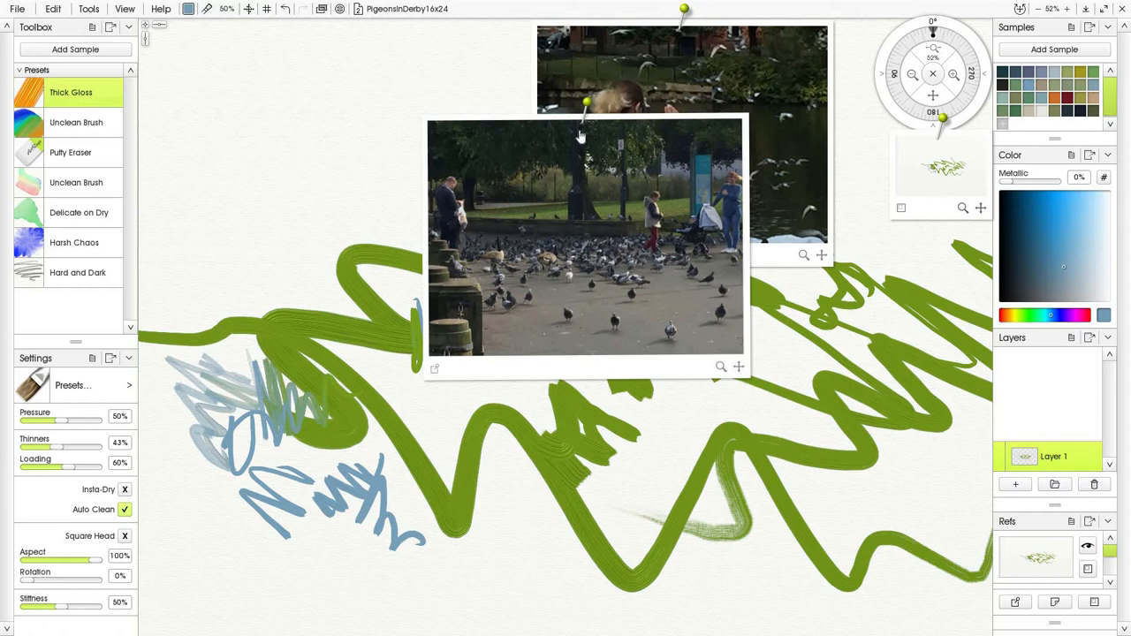
mouse_move(636, 262)
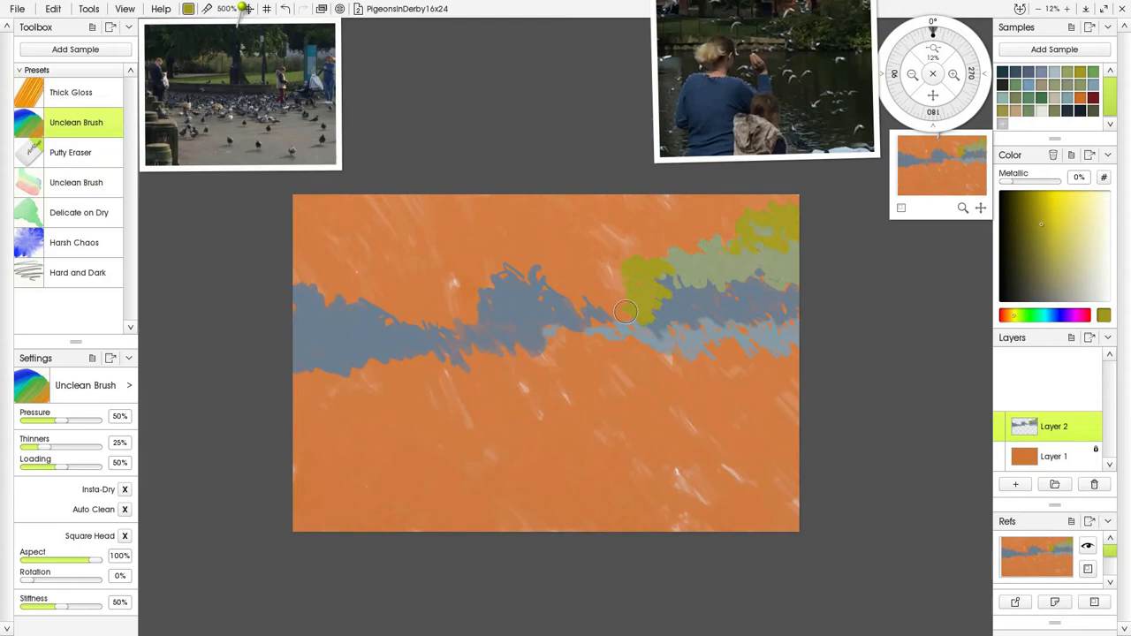
Paint a blue-grey foliage band with yellow-green patches across the orange ground on Layer 2.
drag(626, 311, 735, 247)
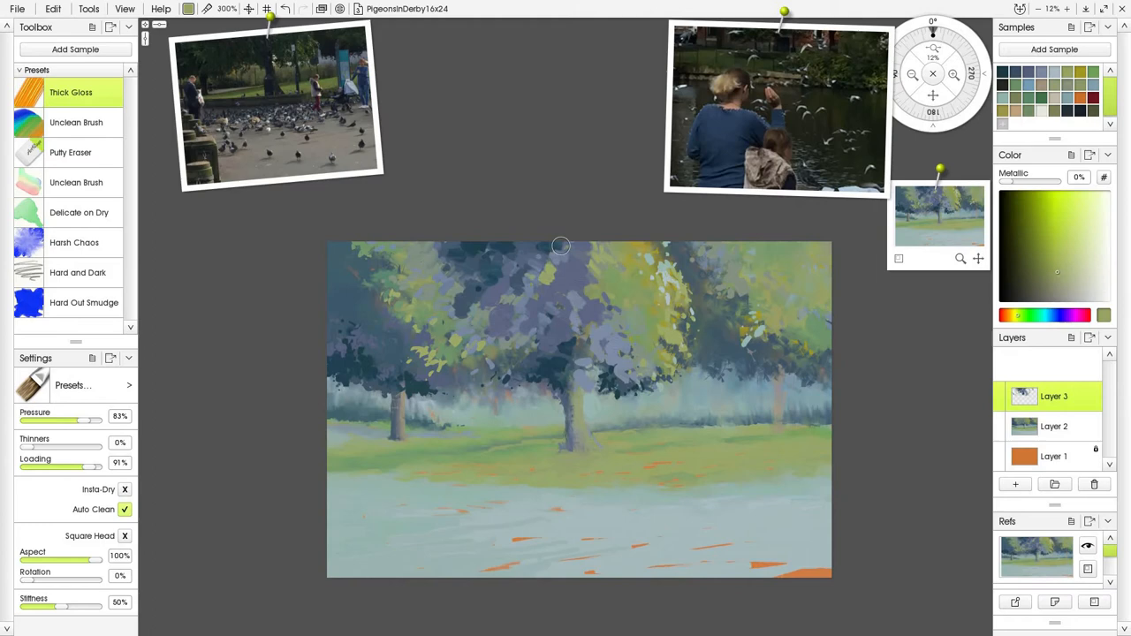
Dab lighter green and blue-grey strokes into the tree canopies on Layer 3.
drag(562, 246, 632, 385)
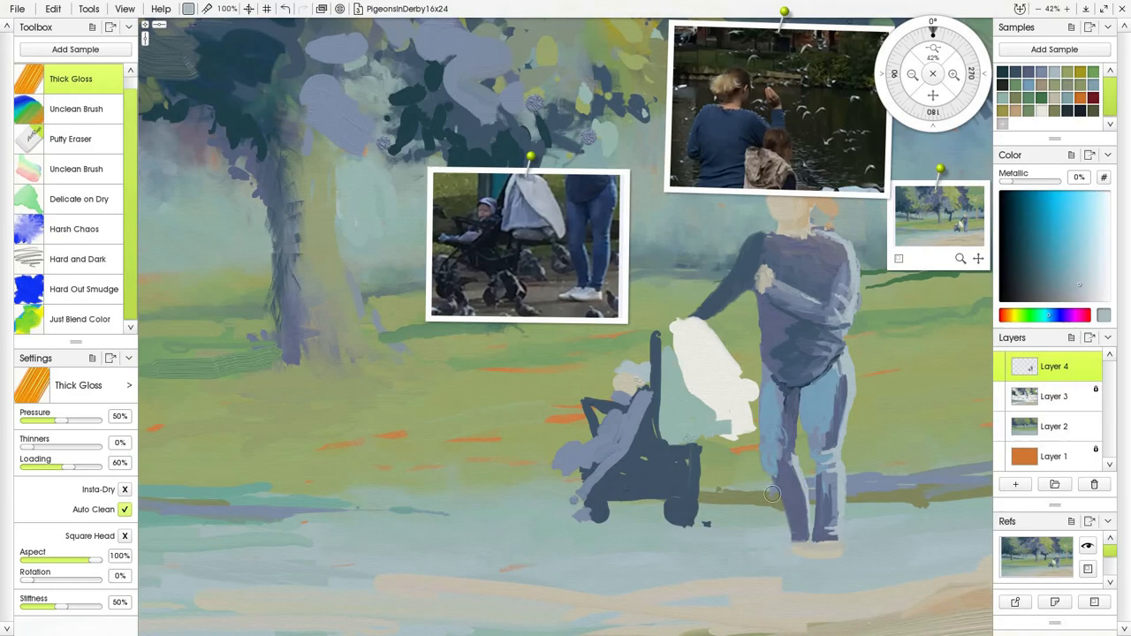
Block in the mother and the dark pram body with white cover on Layer 4.
scroll(down, 3)
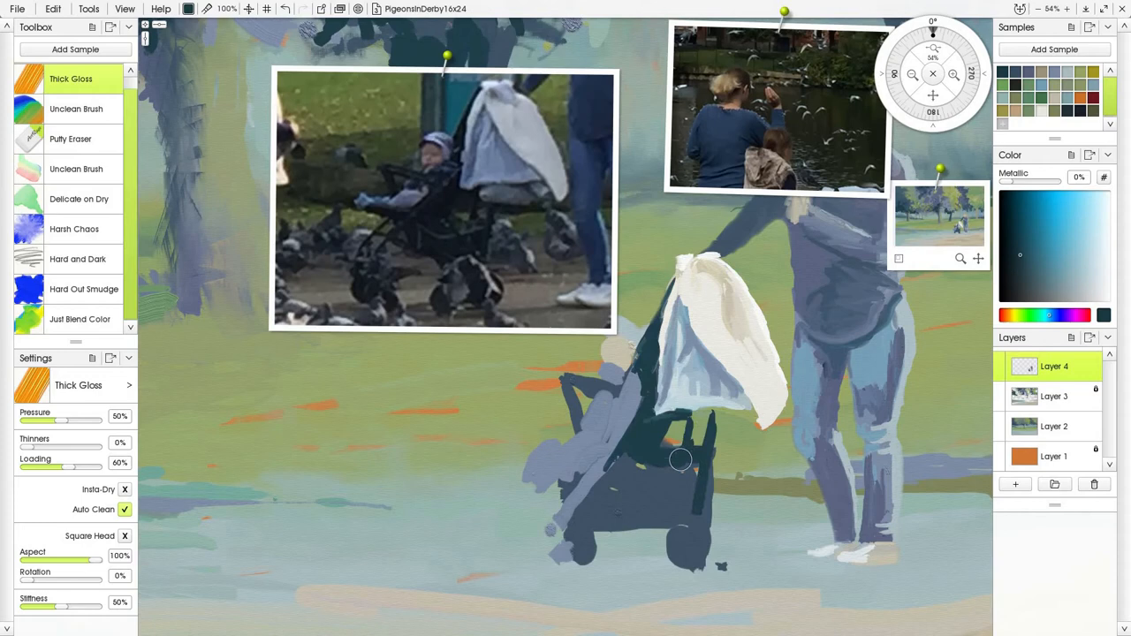
drag(680, 460, 586, 433)
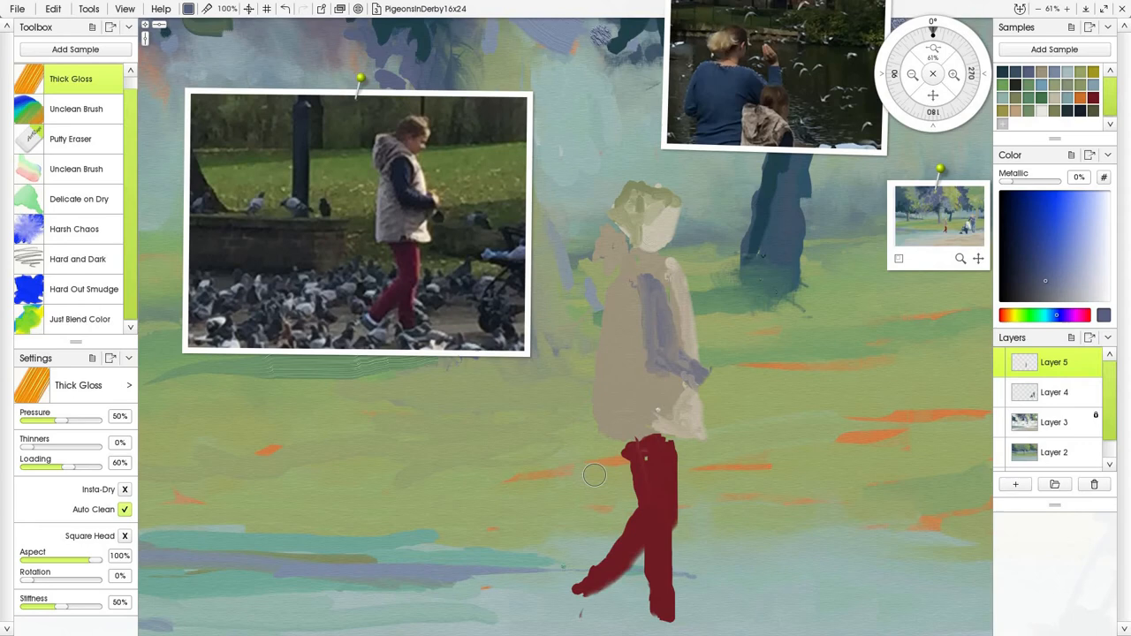
Paint the girl's pale cream coat, brown hair and grey coat shading on Layer 5.
drag(593, 474, 620, 288)
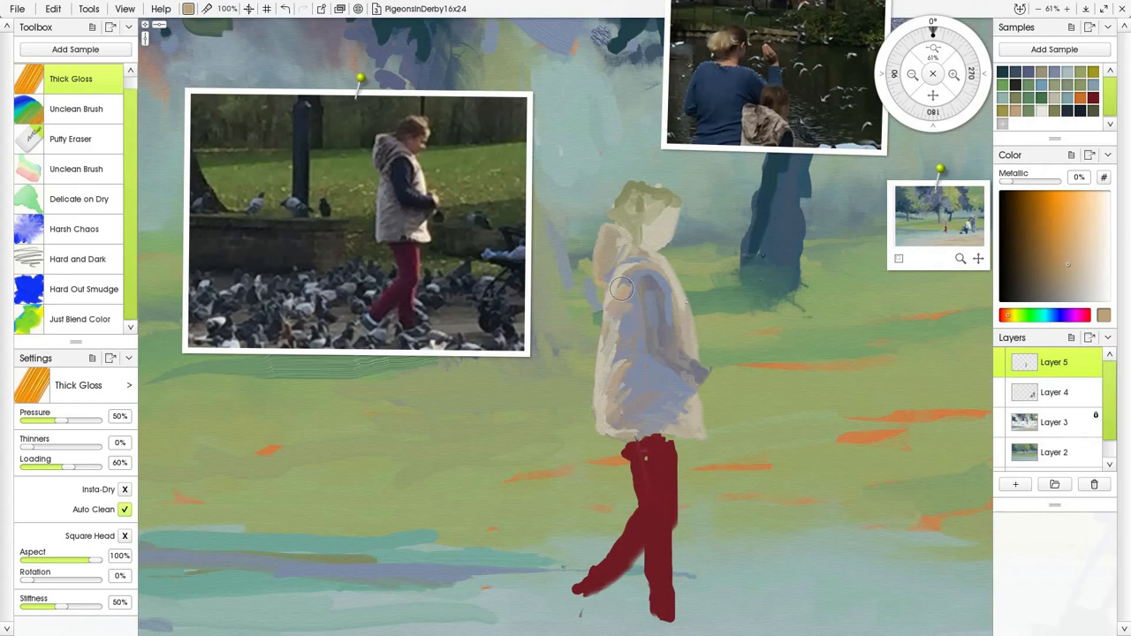
drag(622, 286, 661, 300)
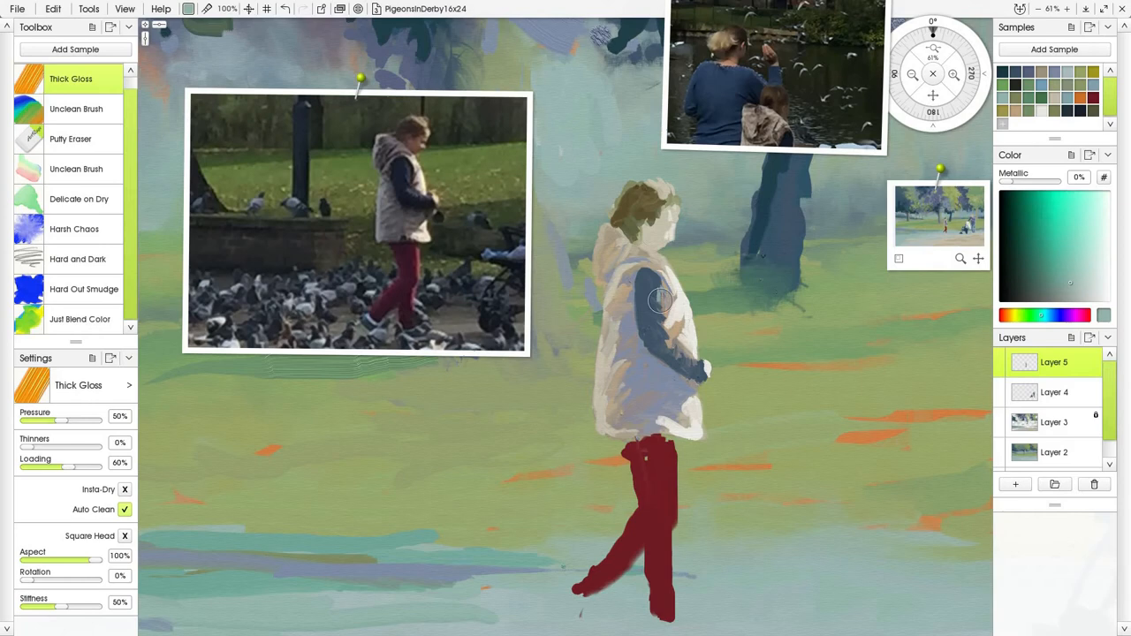